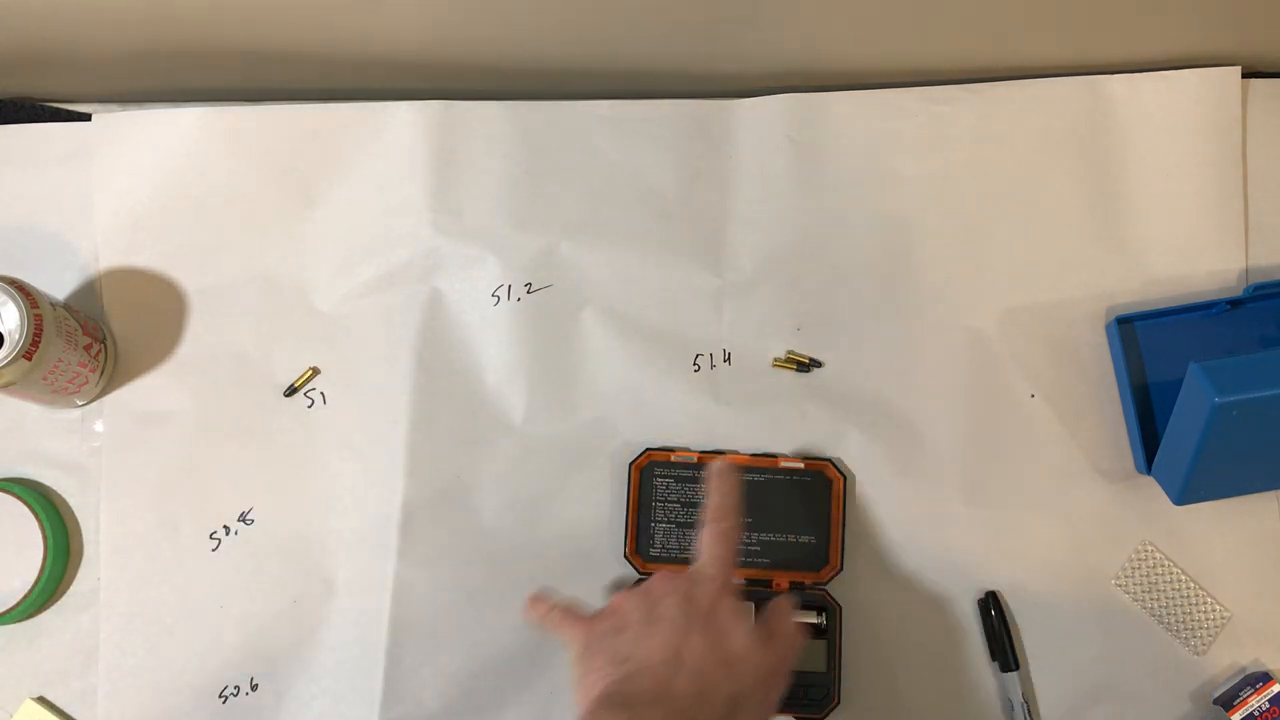
Position the rimfire cartridge tray beside the digital scale with one round on the pan
{"action": "left_click", "coordinate": [730, 470]}
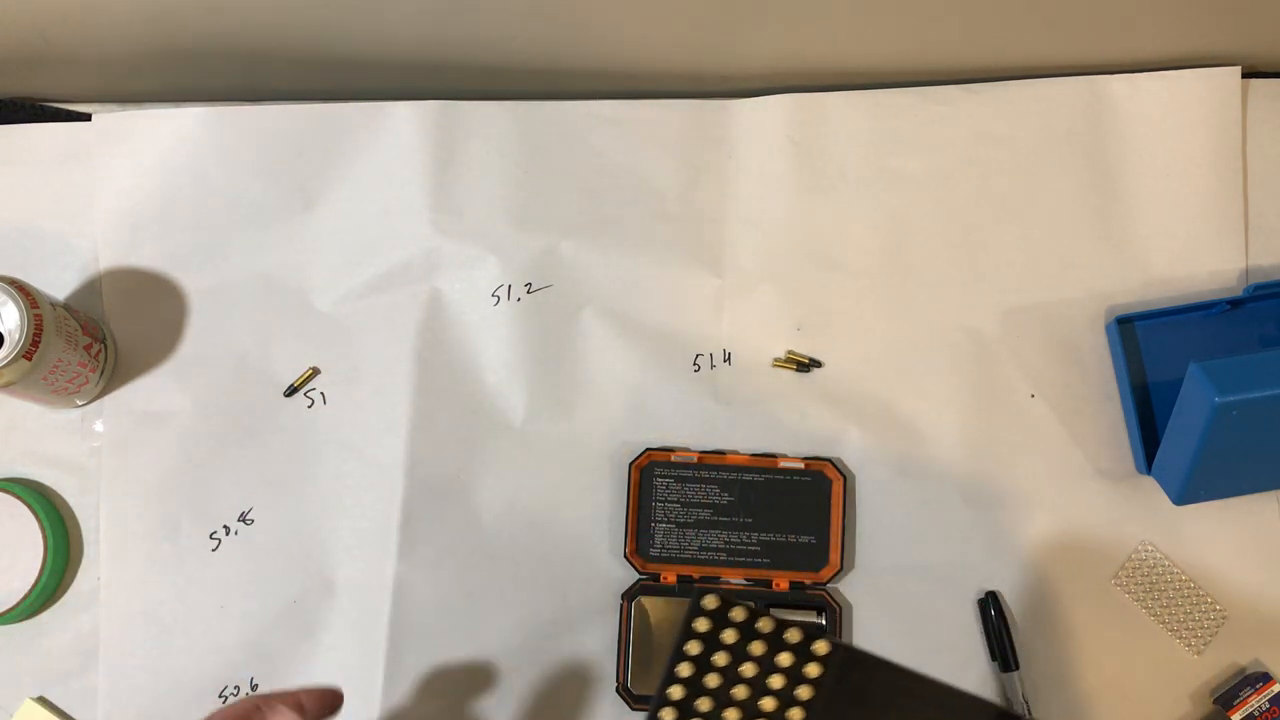